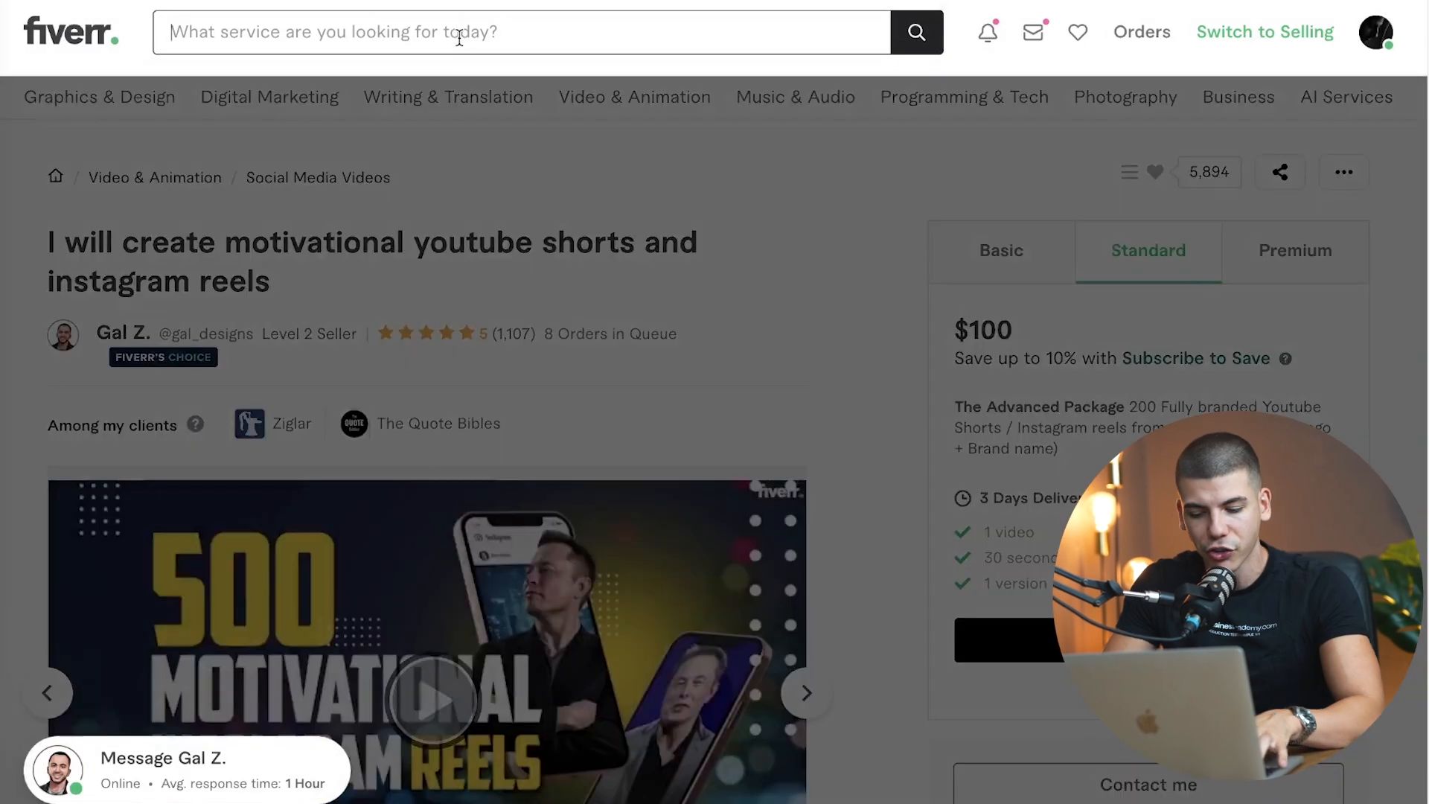
Search 'logo design' and review a video-editing gig's description with its $50 standard package.
{"action": "type", "text": "logo"}
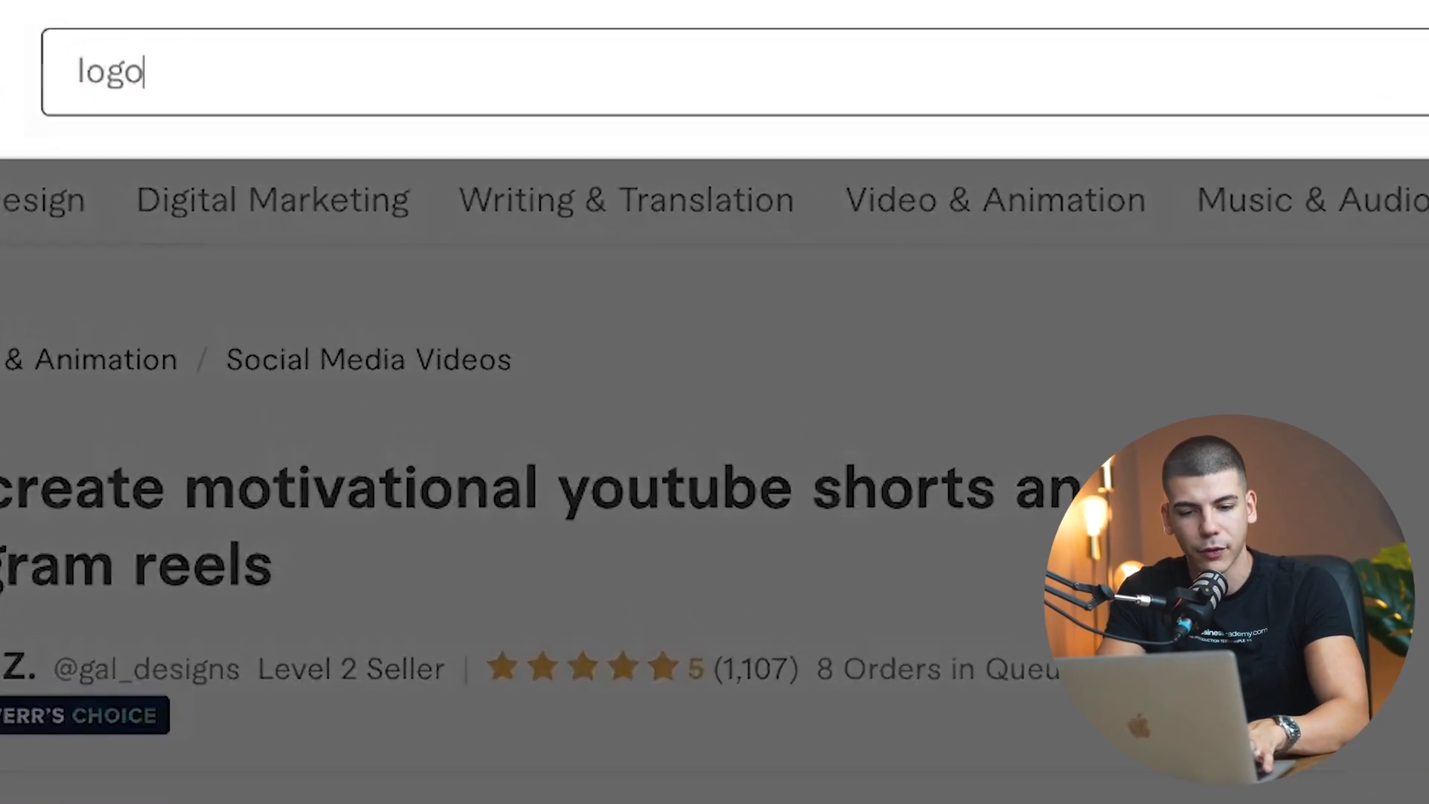
{"action": "type", "text": "design"}
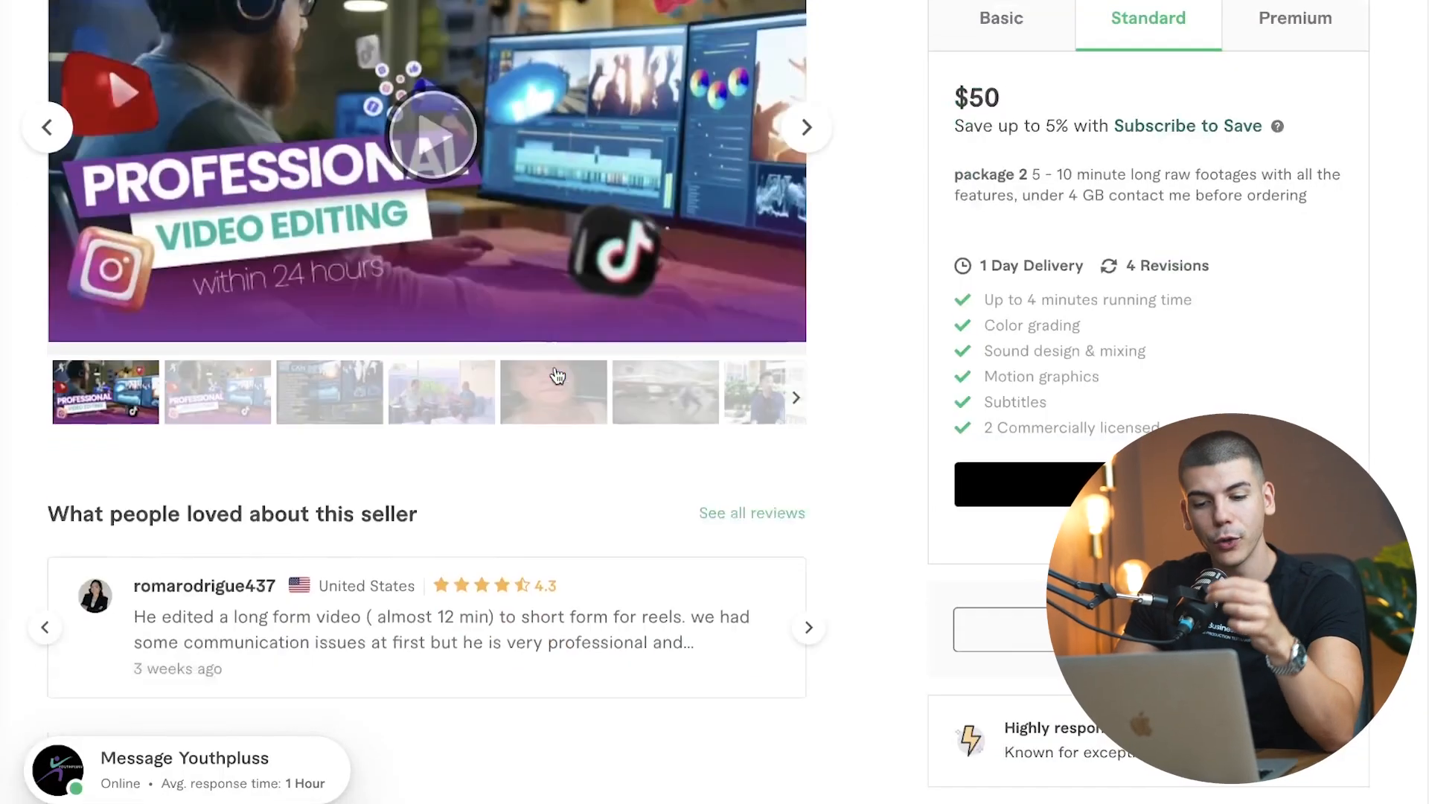
{"action": "scroll", "scroll_direction": "down", "scroll_amount": 3}
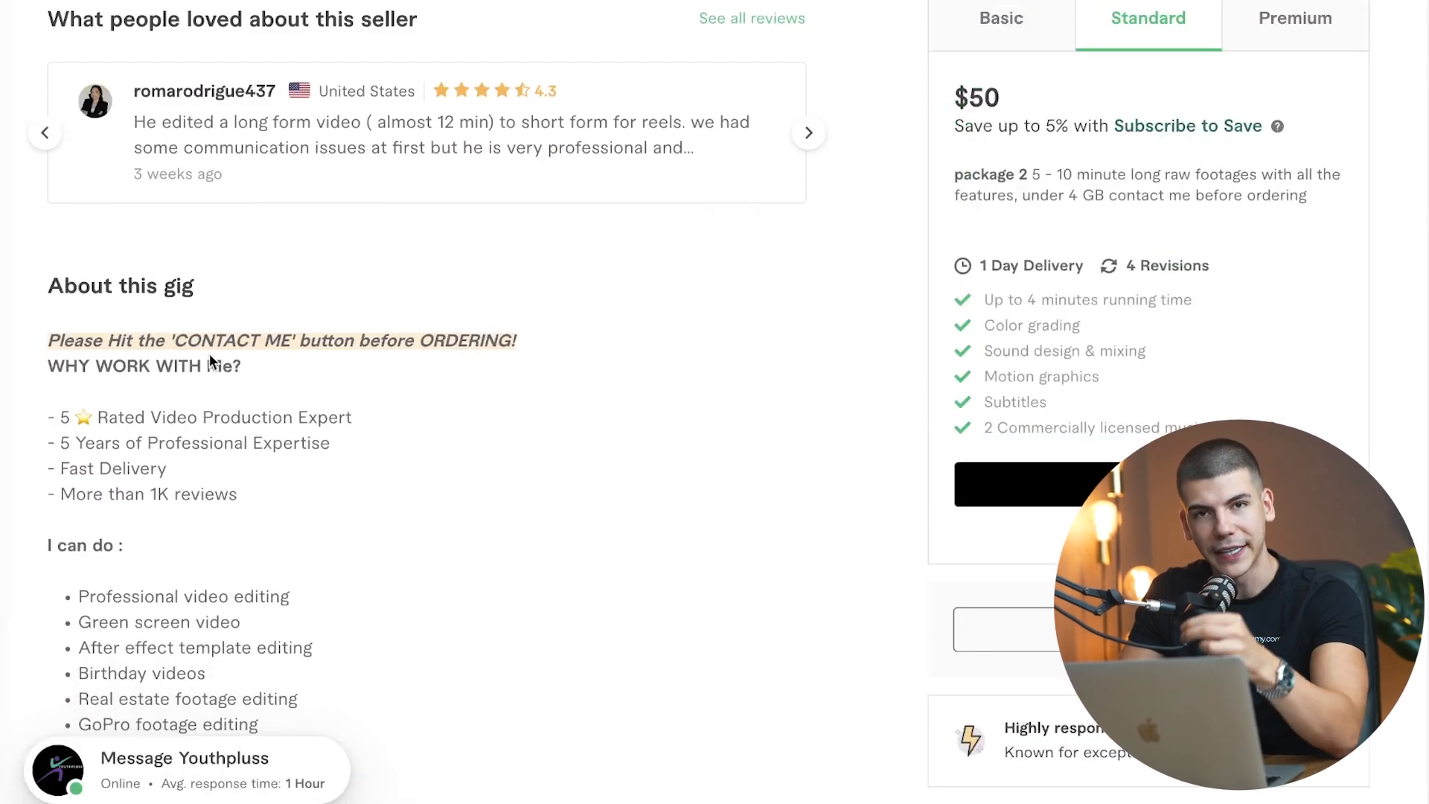
{"action": "scroll", "scroll_direction": "down", "scroll_amount": 3}
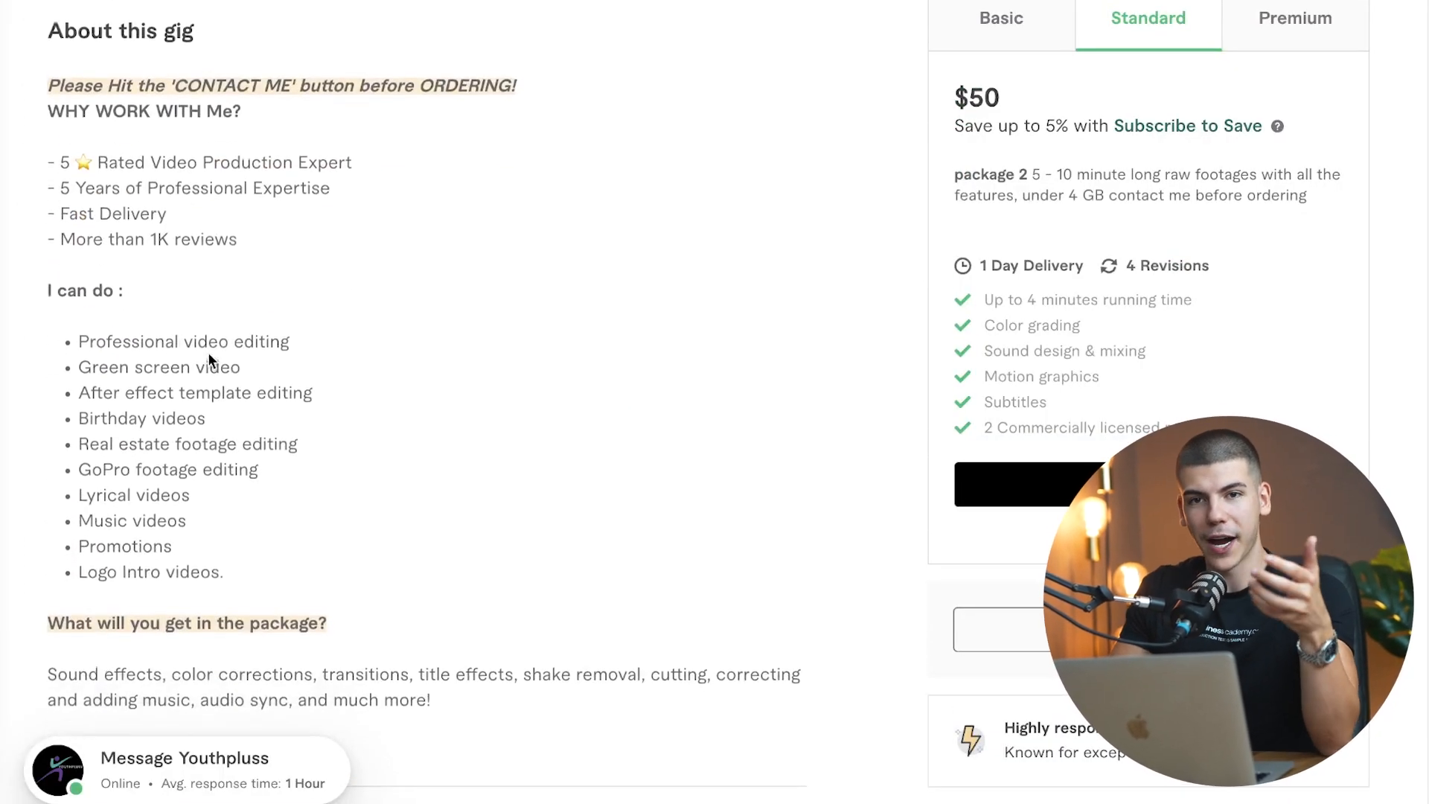
{"action": "scroll", "scroll_direction": "down", "scroll_amount": 3}
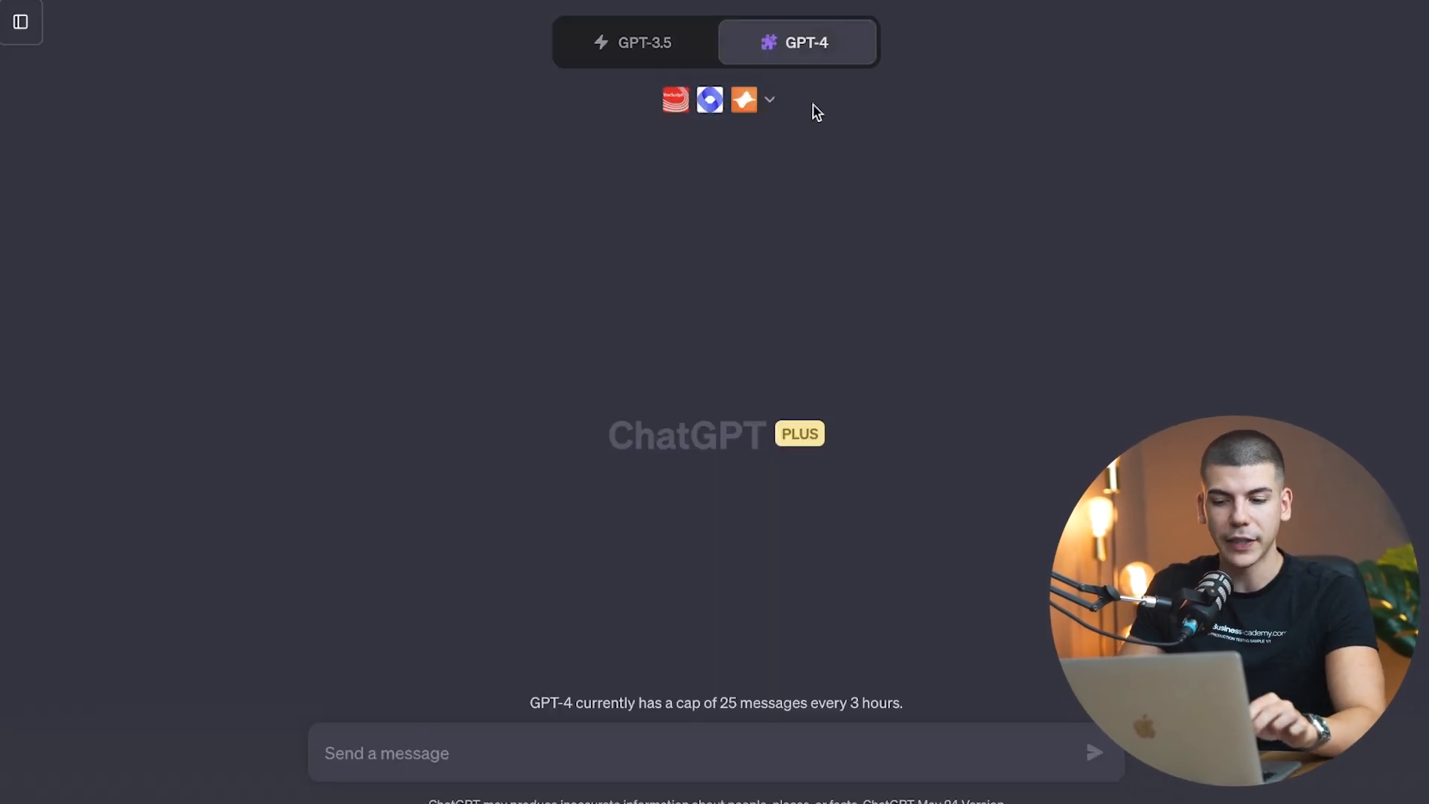
Check enabled plugins like Prompt Perfect and Speechki, then run the GPT-4 chat in Plugins mode.
{"action": "left_click", "coordinate": [769, 99]}
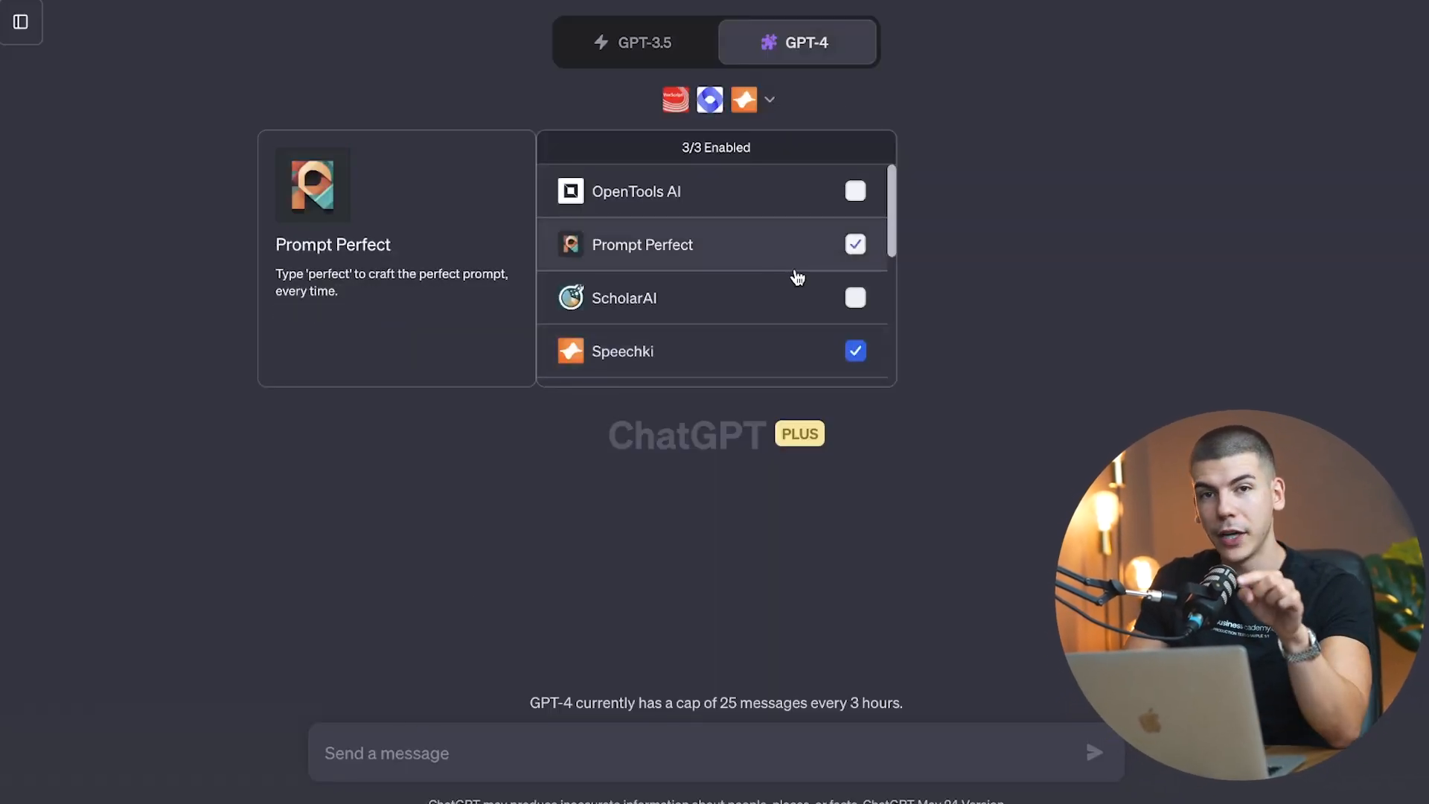
{"action": "scroll", "scroll_direction": "down", "scroll_amount": 3}
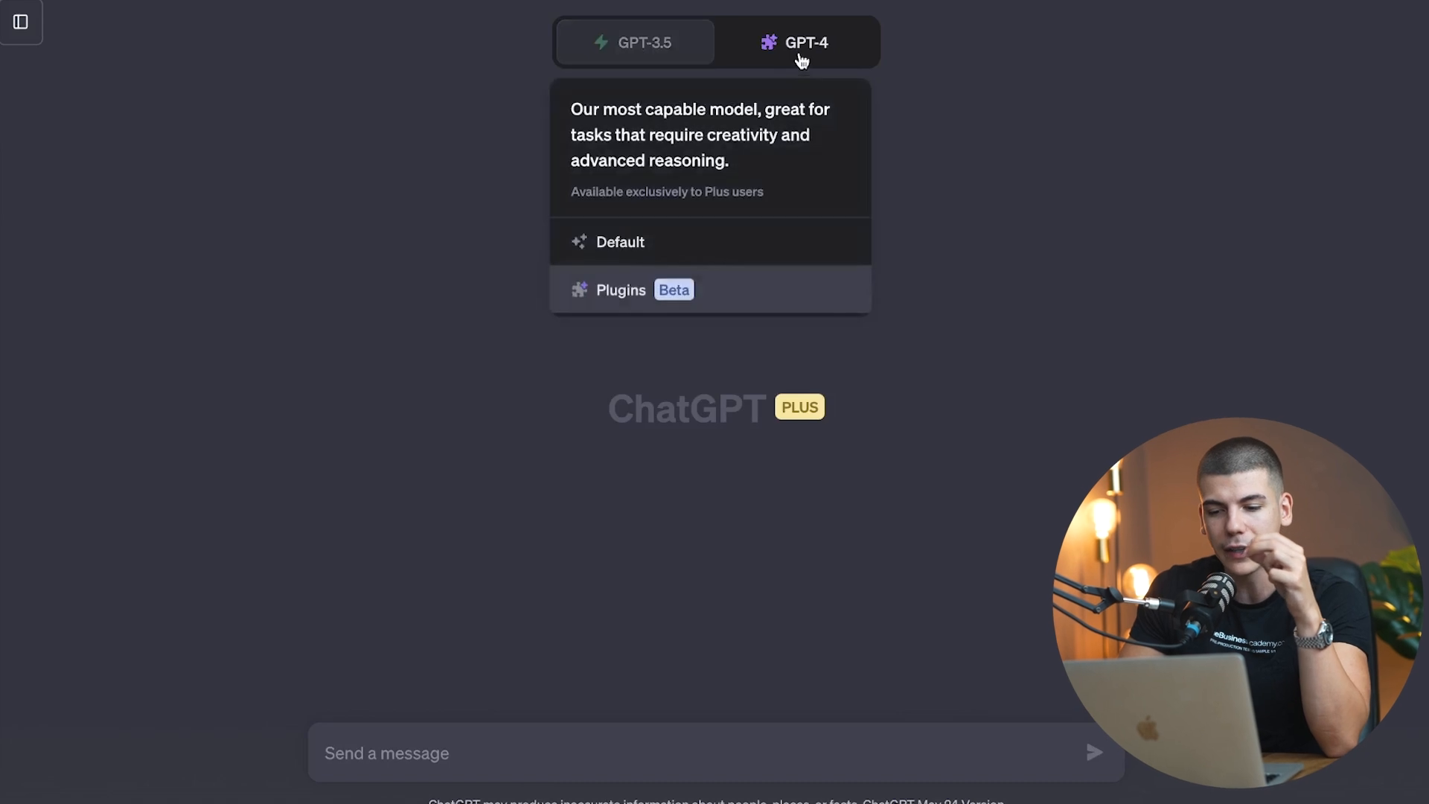
{"action": "left_click", "coordinate": [619, 290]}
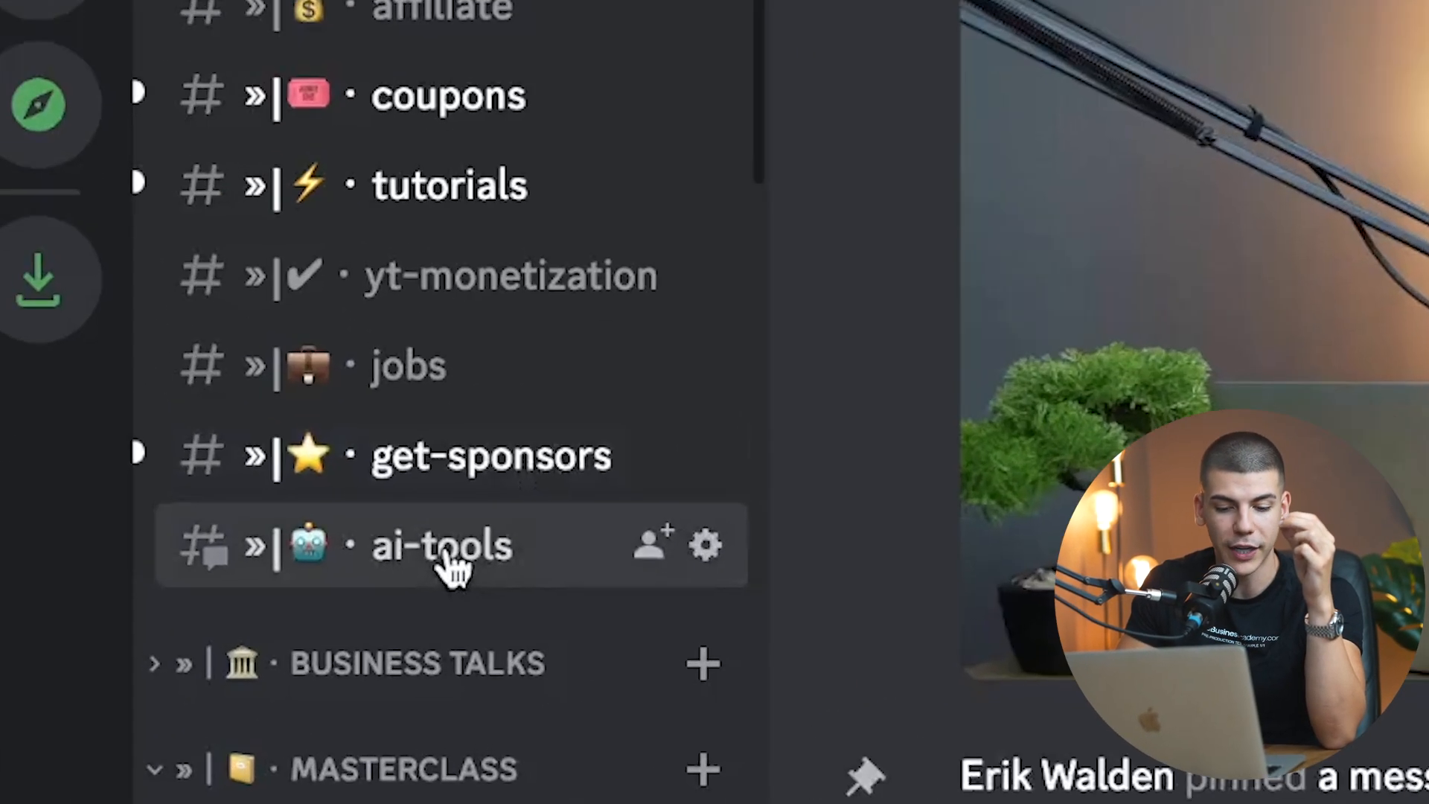
Save the bearded-man portrait from the ai-tools channel into Downloads.
{"action": "left_click", "coordinate": [444, 545]}
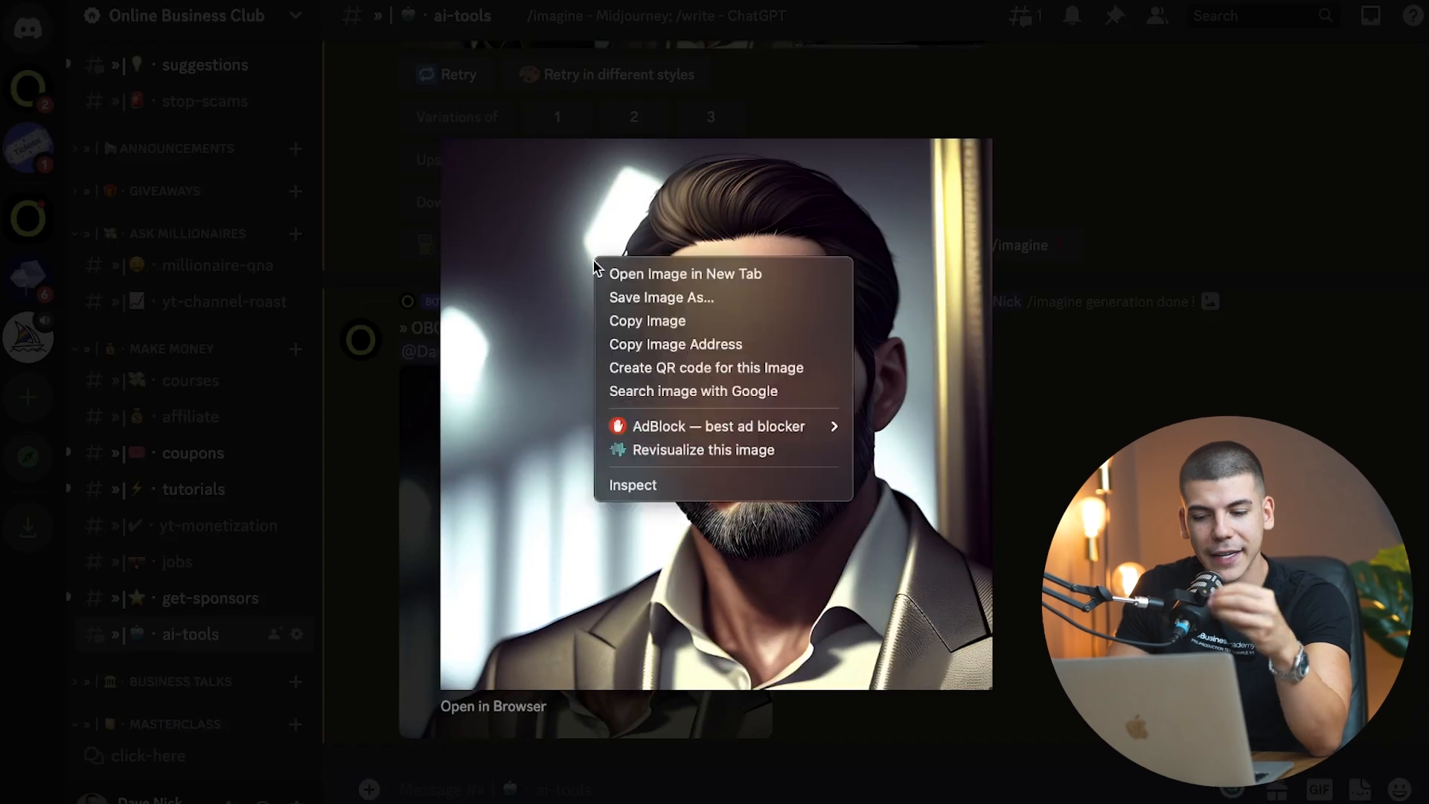
{"action": "left_click", "coordinate": [661, 297]}
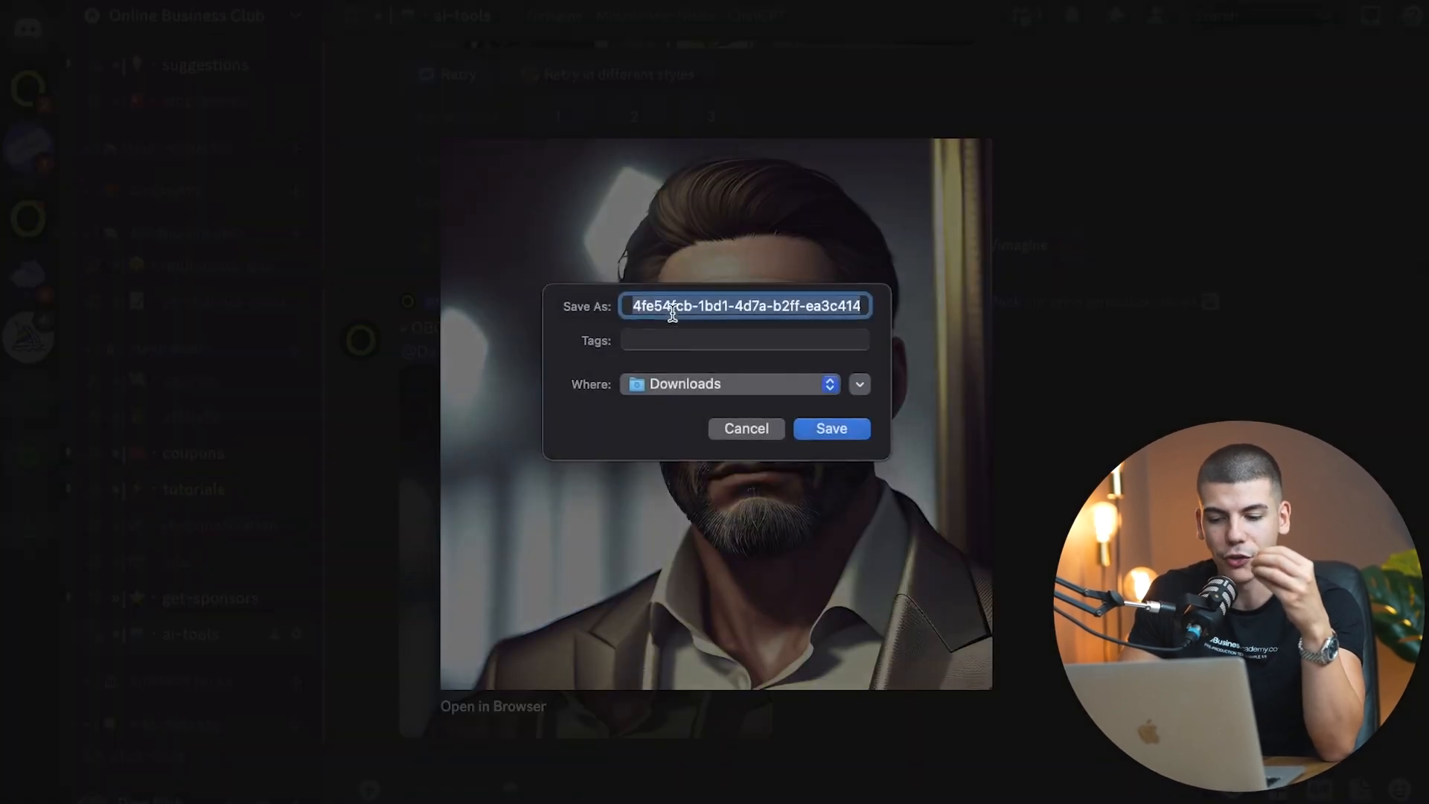
{"action": "left_click", "coordinate": [829, 429]}
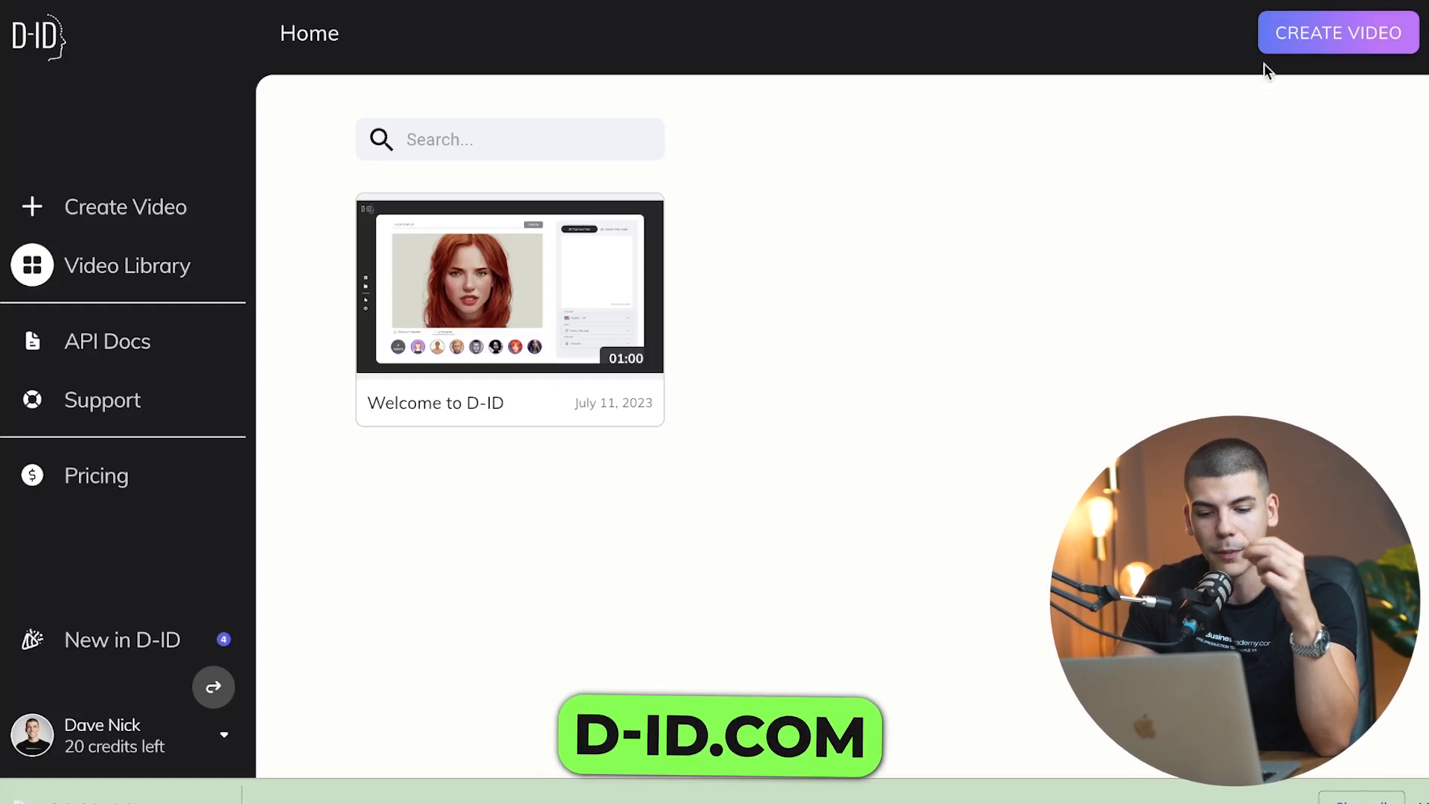
Create a video with the portrait reading 'Why don't scientists trust atoms? Because they make up everything!' and generate it for one credit.
{"action": "left_click", "coordinate": [1337, 33]}
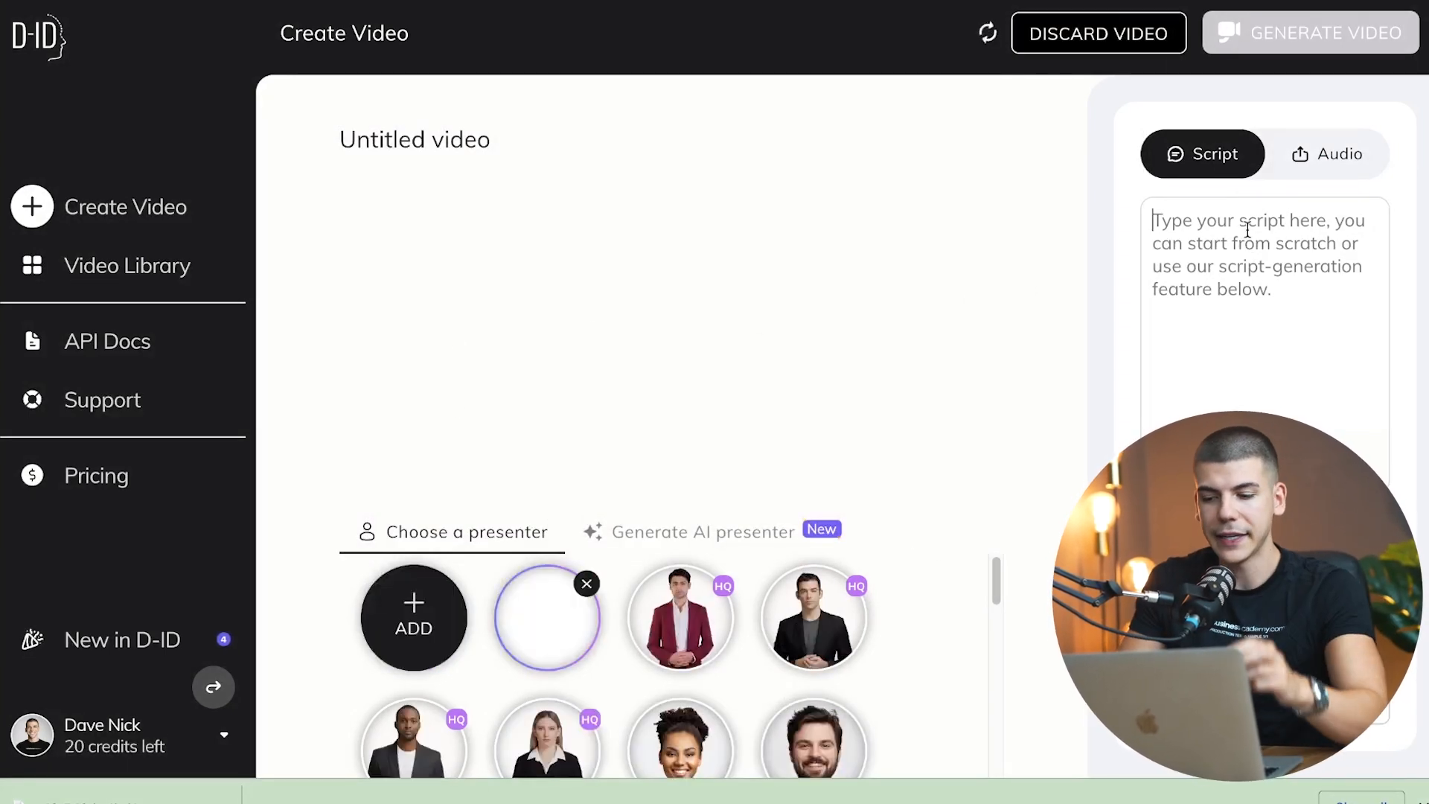
{"action": "type", "text": "Why don't scientists trust atoms? Because they make up everything!"}
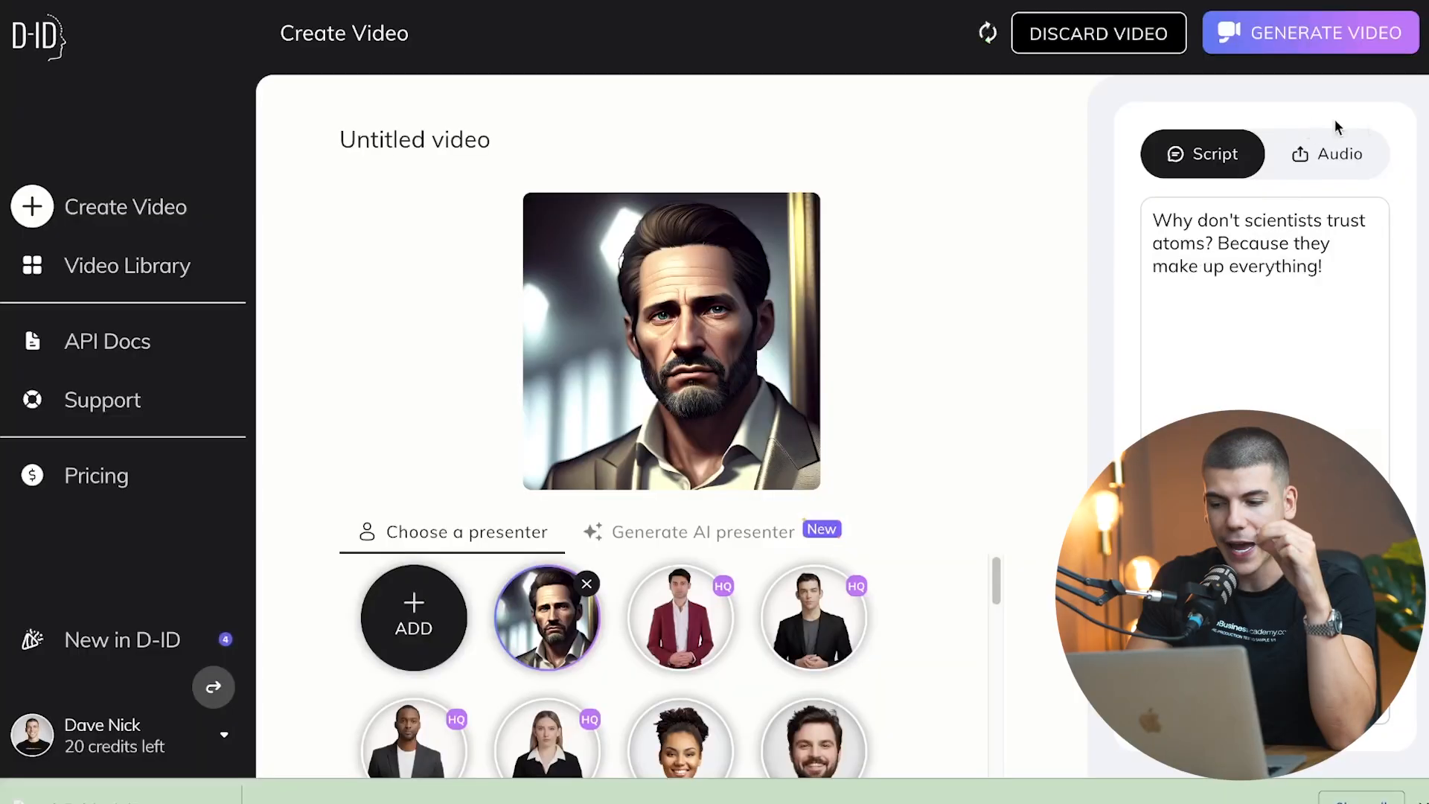
{"action": "left_click", "coordinate": [1310, 33]}
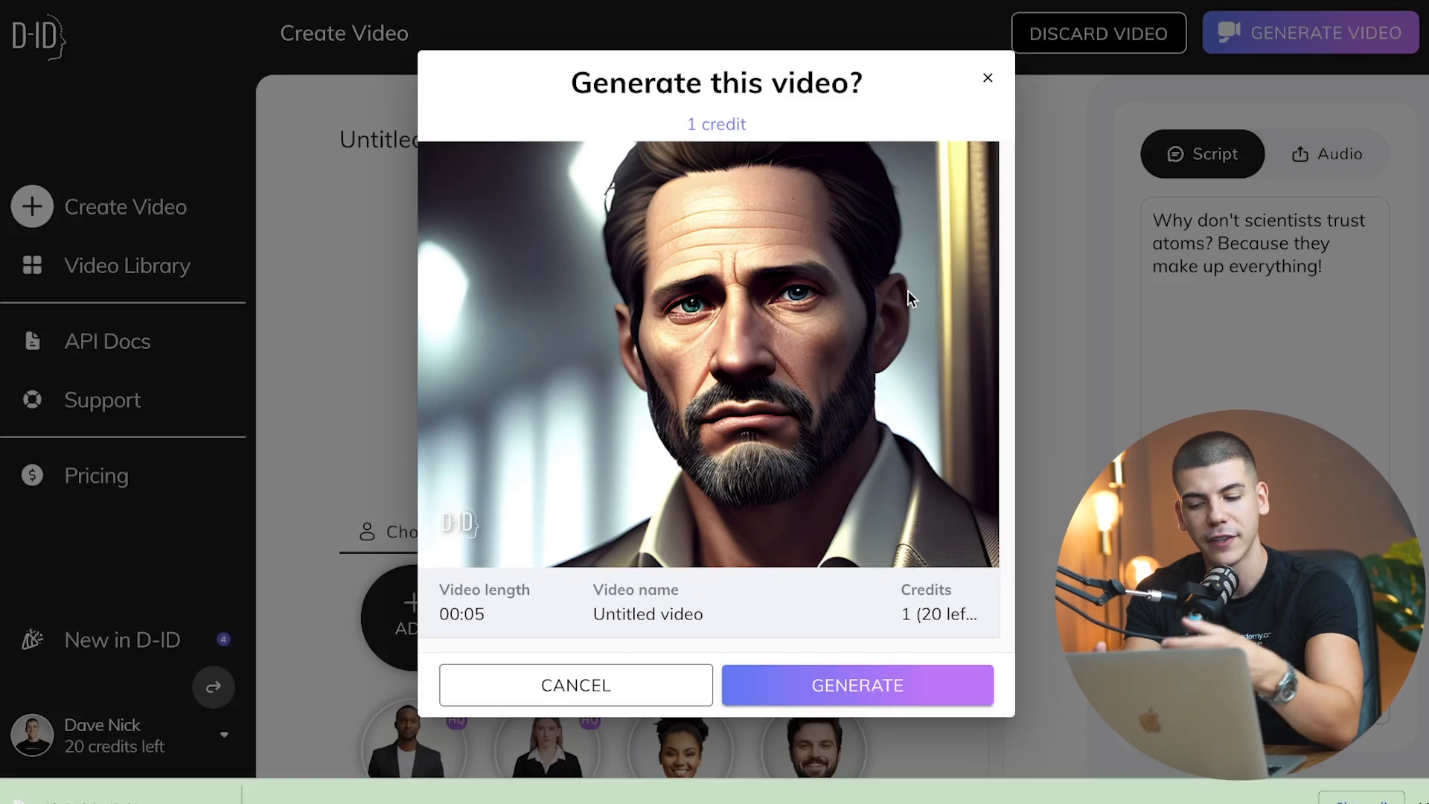
{"action": "left_click", "coordinate": [854, 685]}
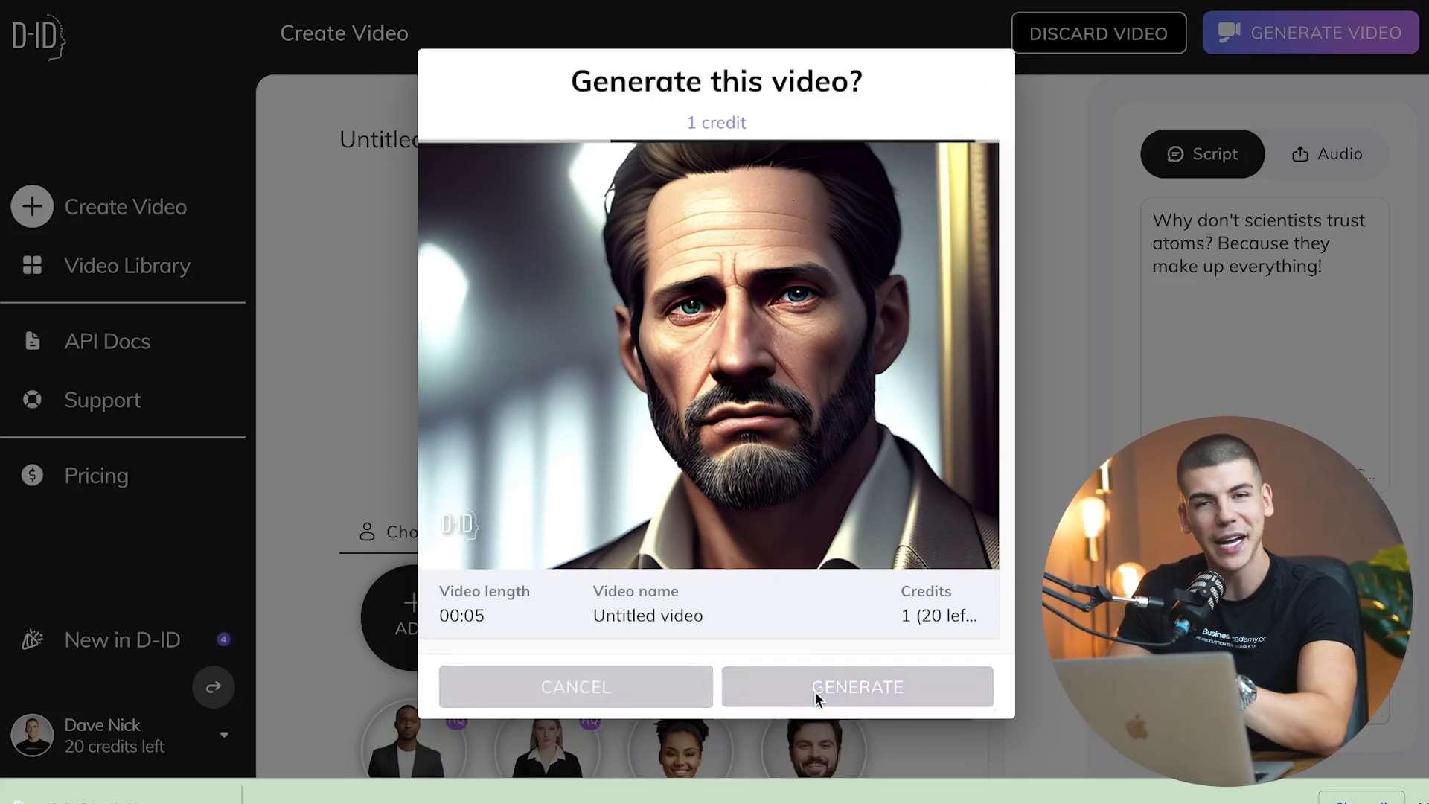
{"action": "left_click", "coordinate": [854, 686]}
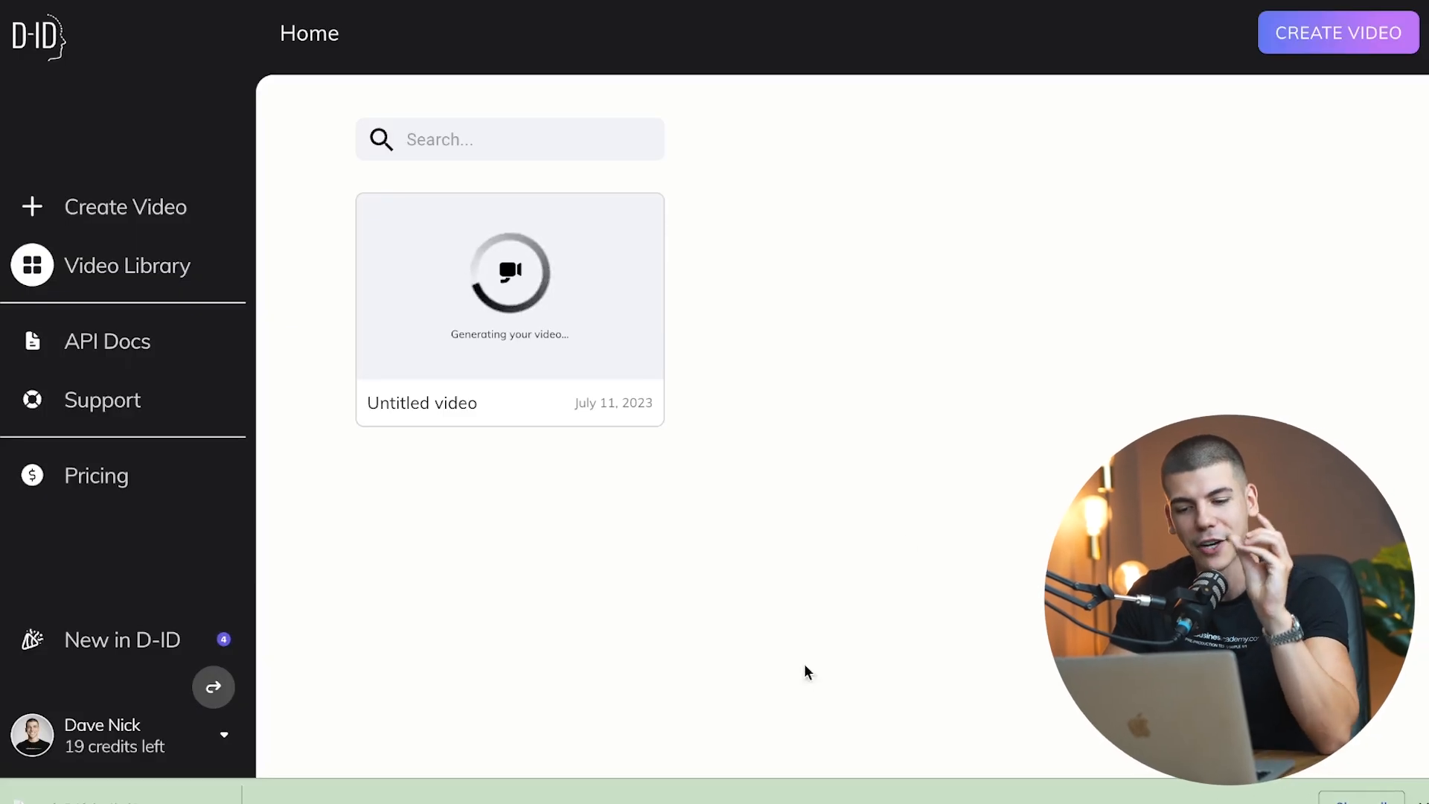
{"action": "left_click", "coordinate": [636, 221]}
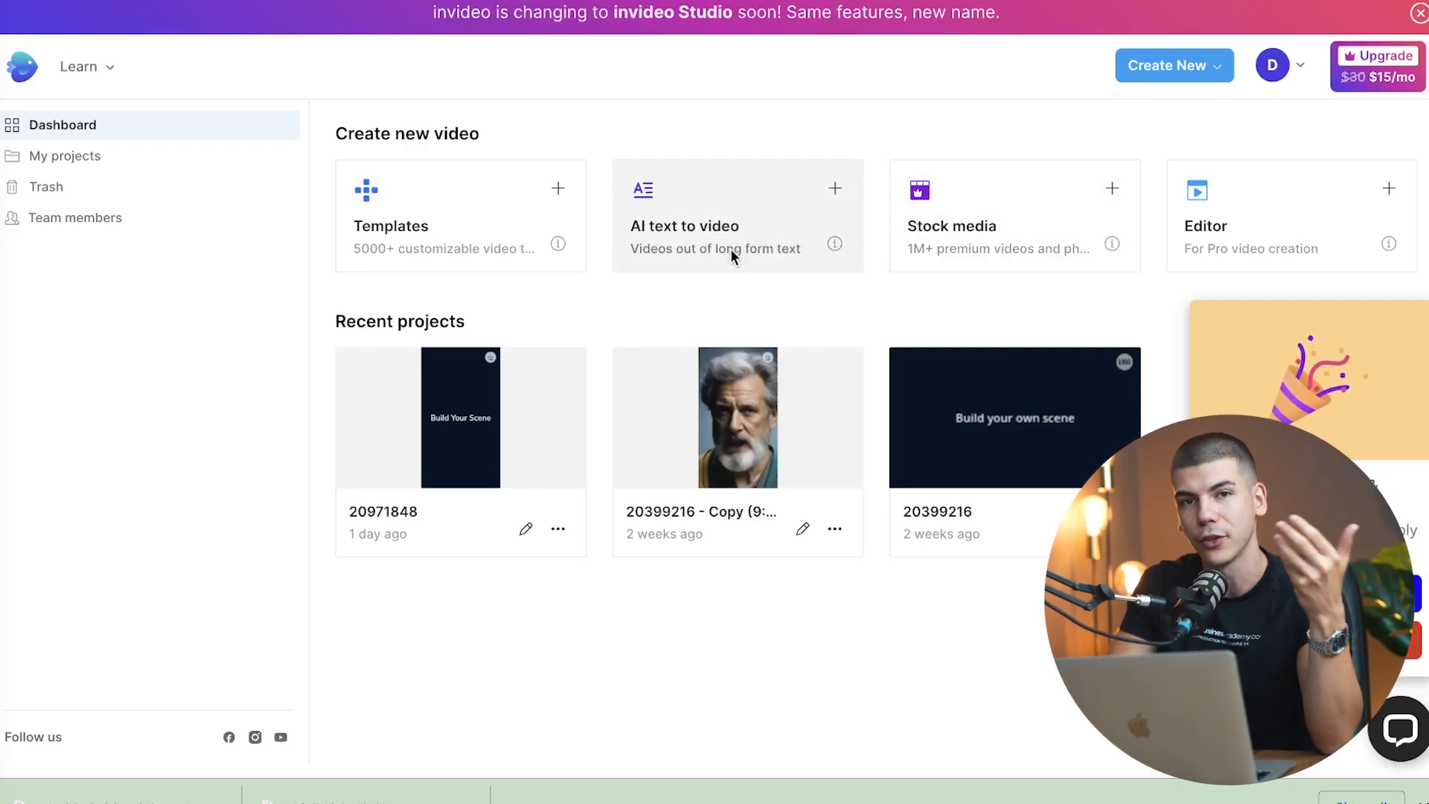
{"action": "mouse_move", "coordinate": [733, 254]}
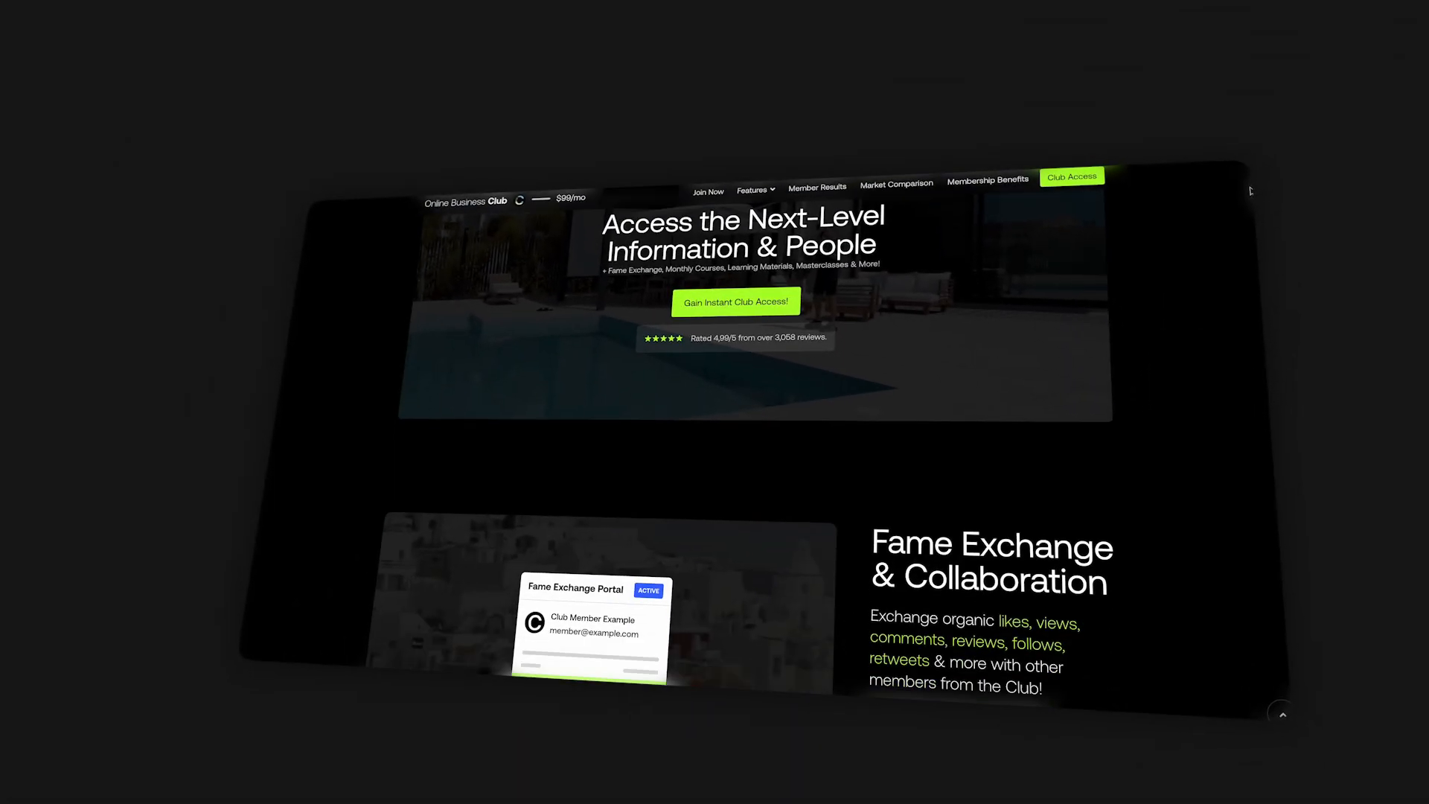
{"action": "scroll", "scroll_direction": "down", "scroll_amount": 3}
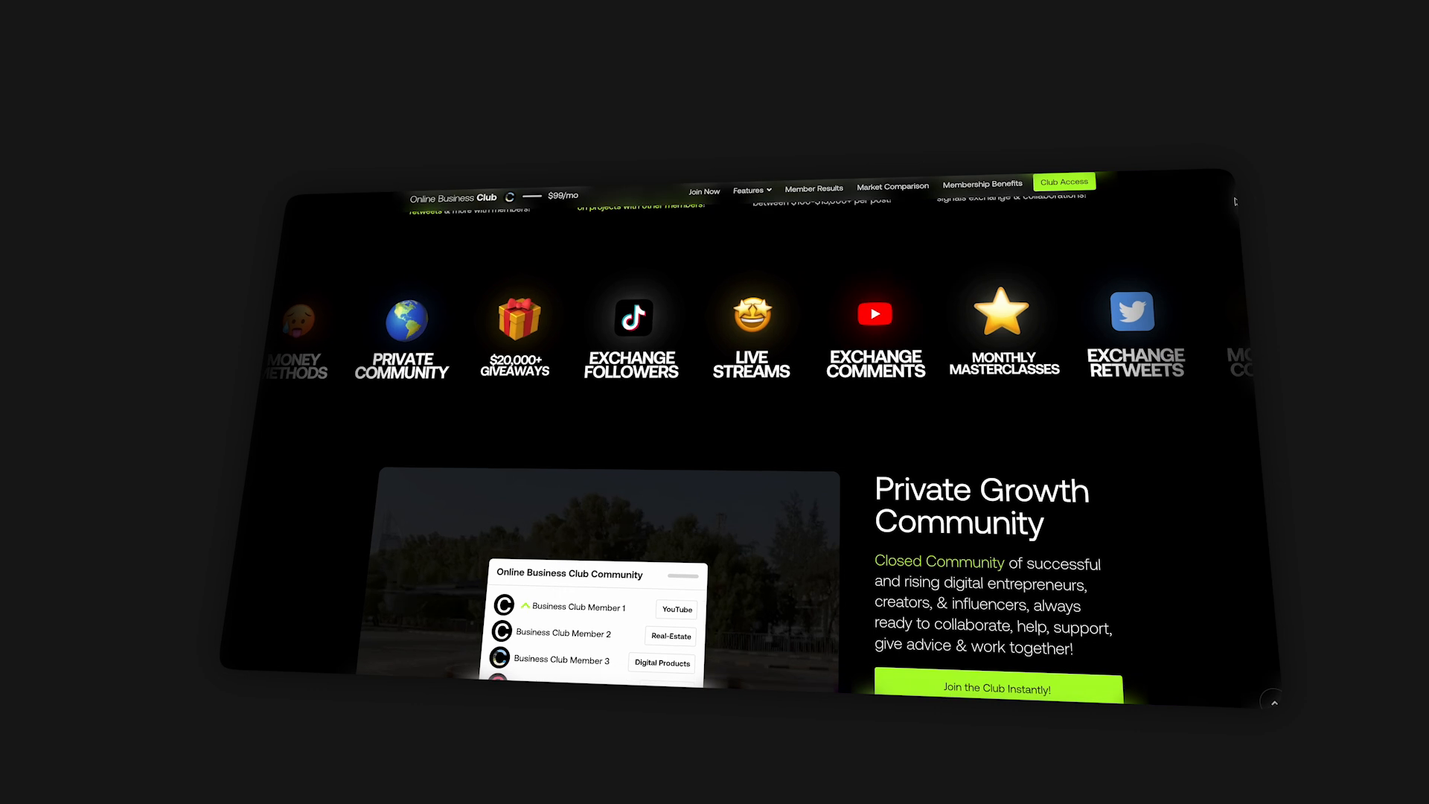
{"action": "scroll", "scroll_direction": "down", "scroll_amount": 3}
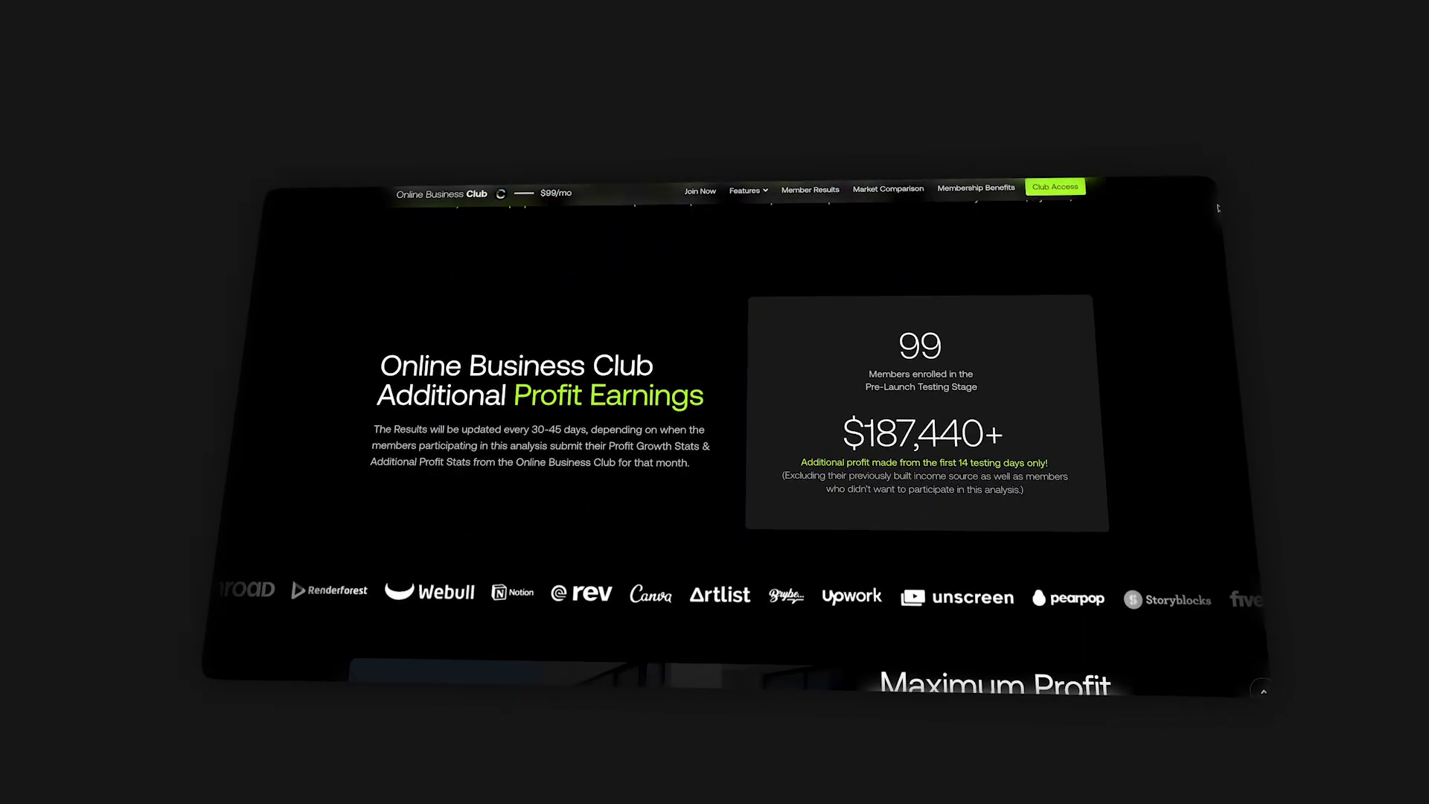
{"action": "scroll", "scroll_direction": "down", "scroll_amount": 3}
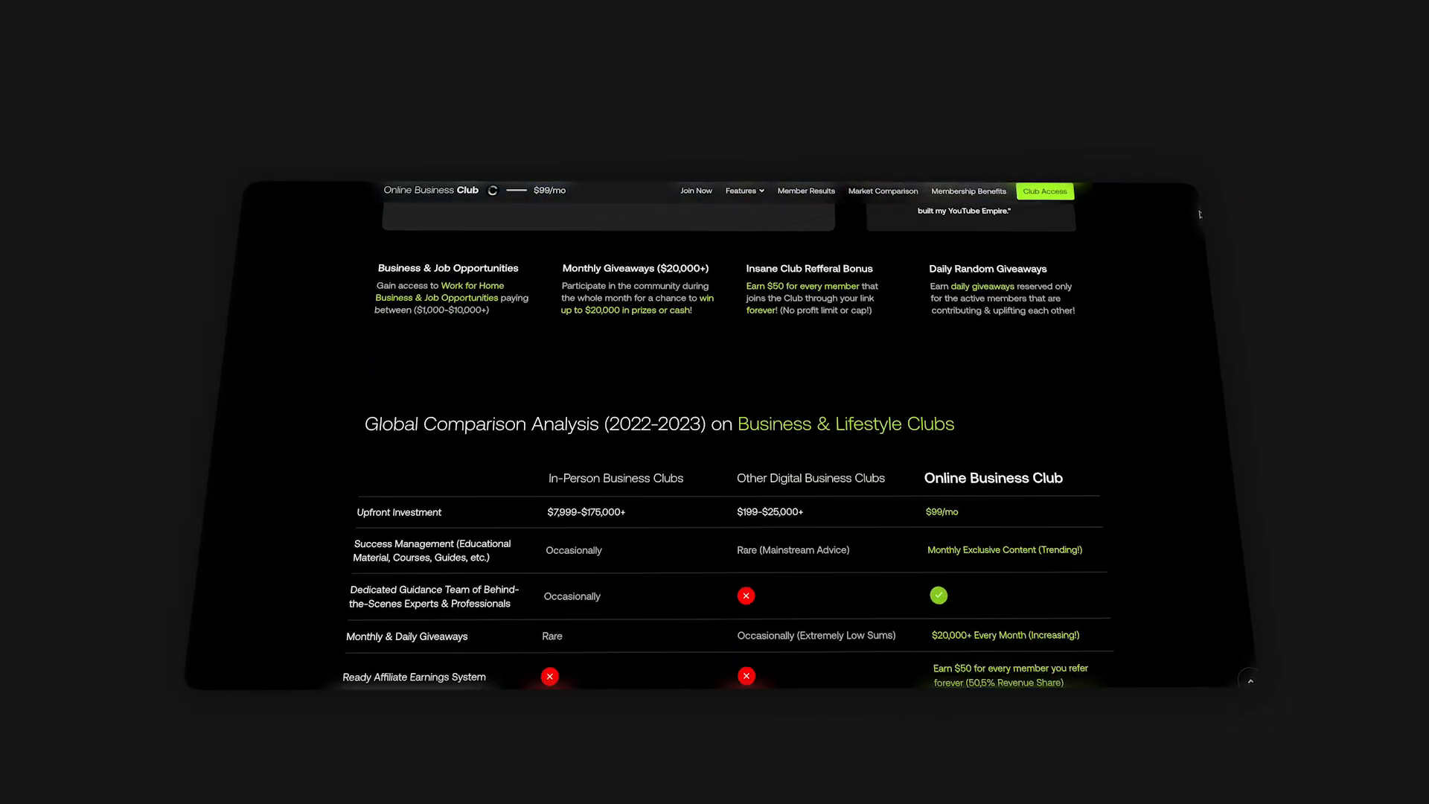